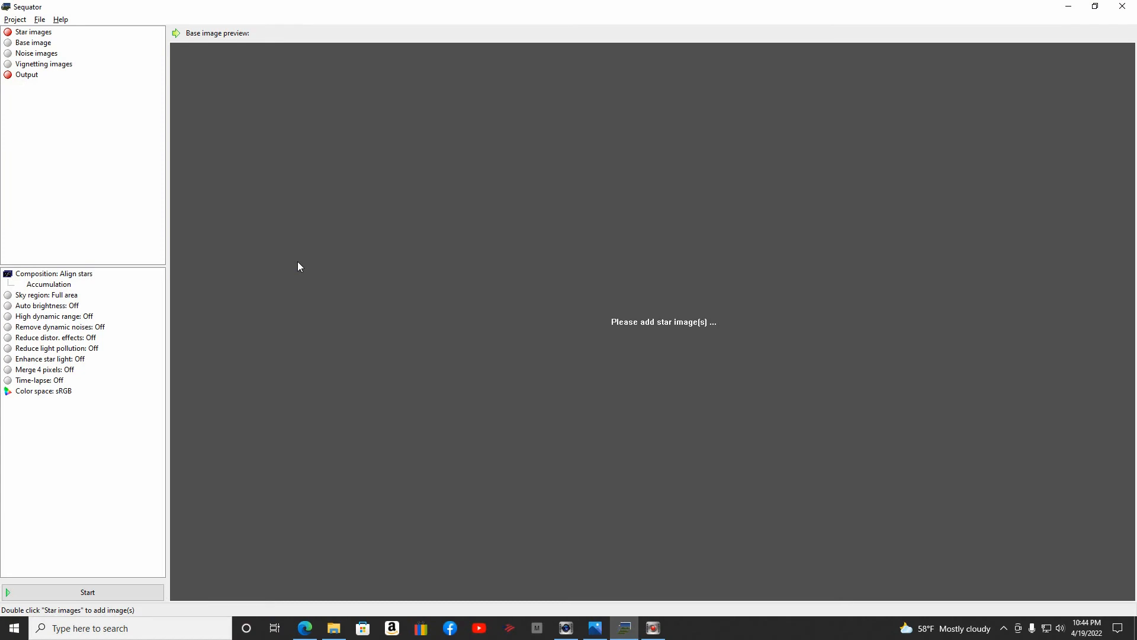
mouse_move(242, 162)
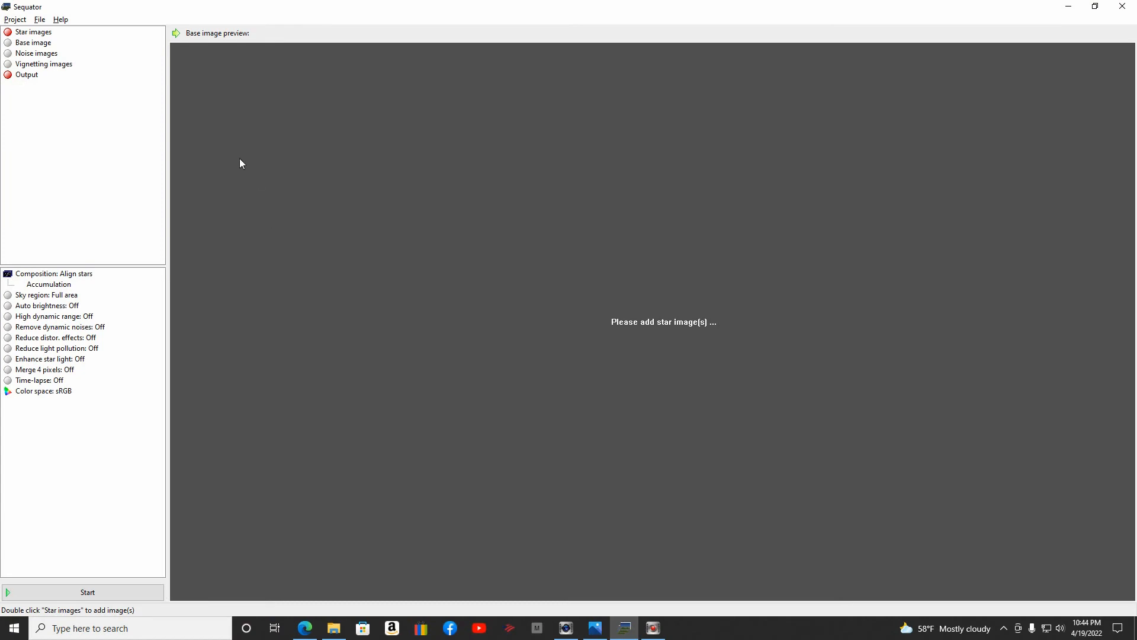
mouse_move(36, 33)
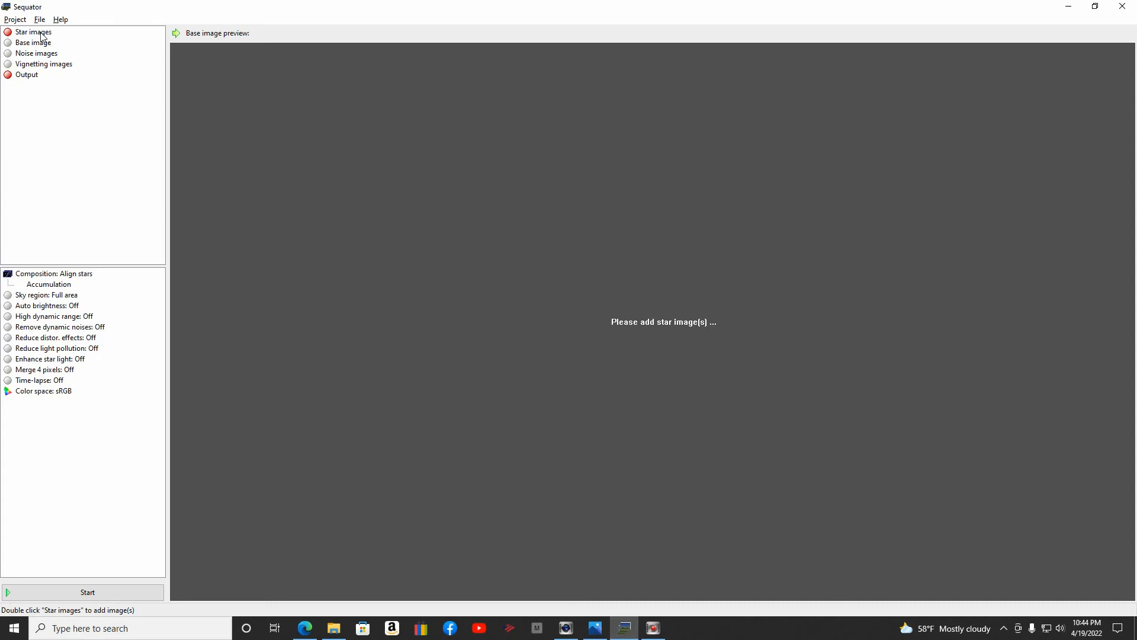
Load night1.tif, night2.tif and night3.tif as the star images for stacking.
click(34, 33)
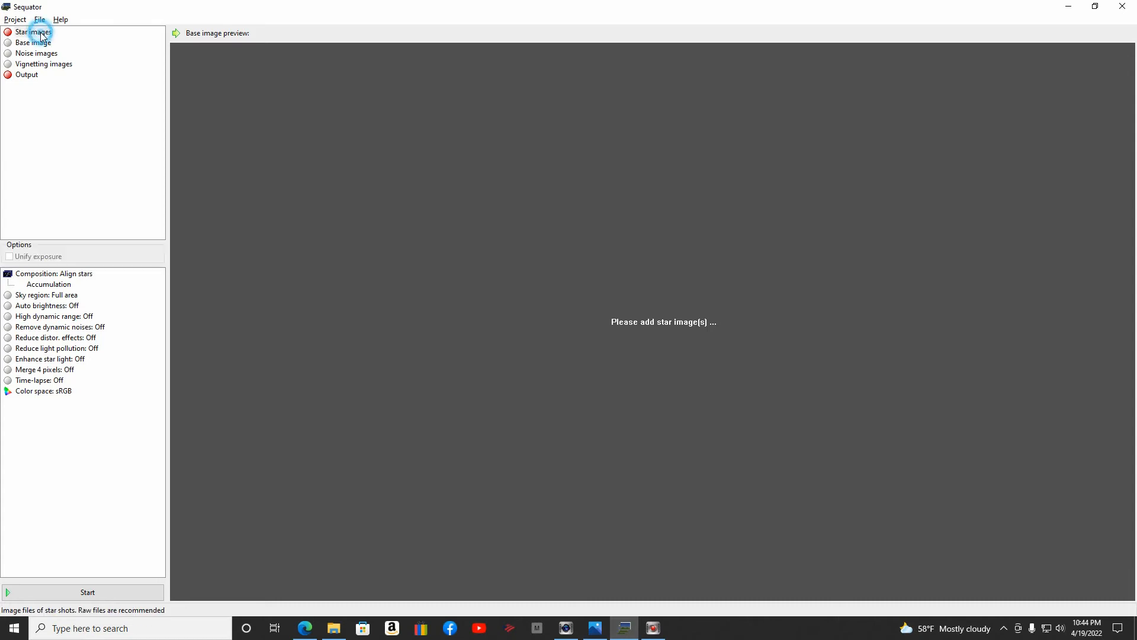
click(35, 31)
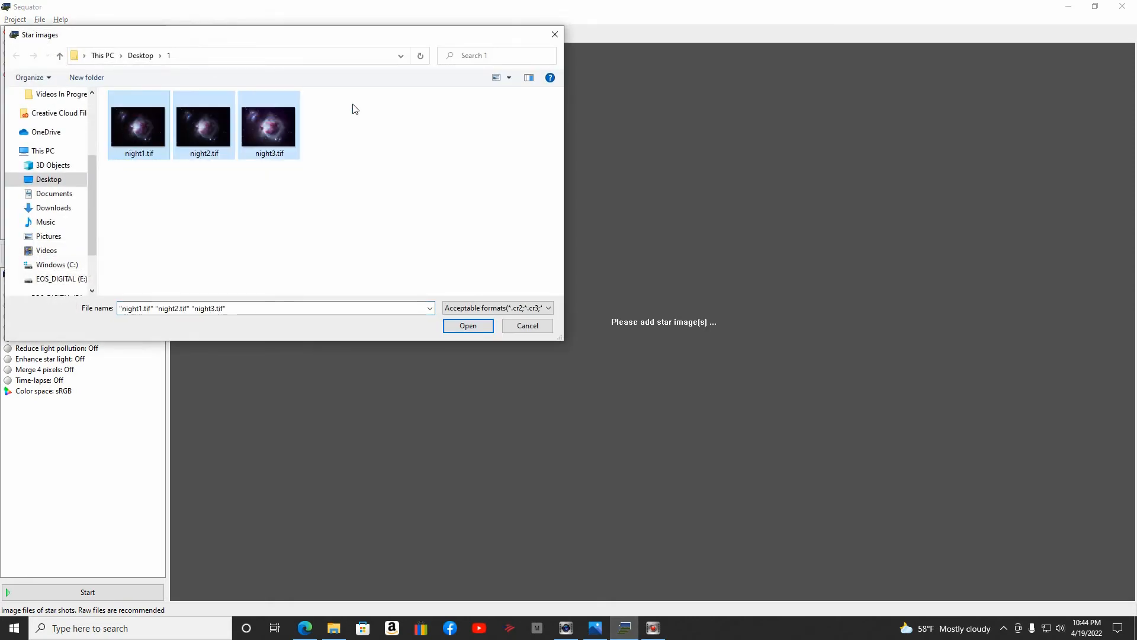
click(468, 324)
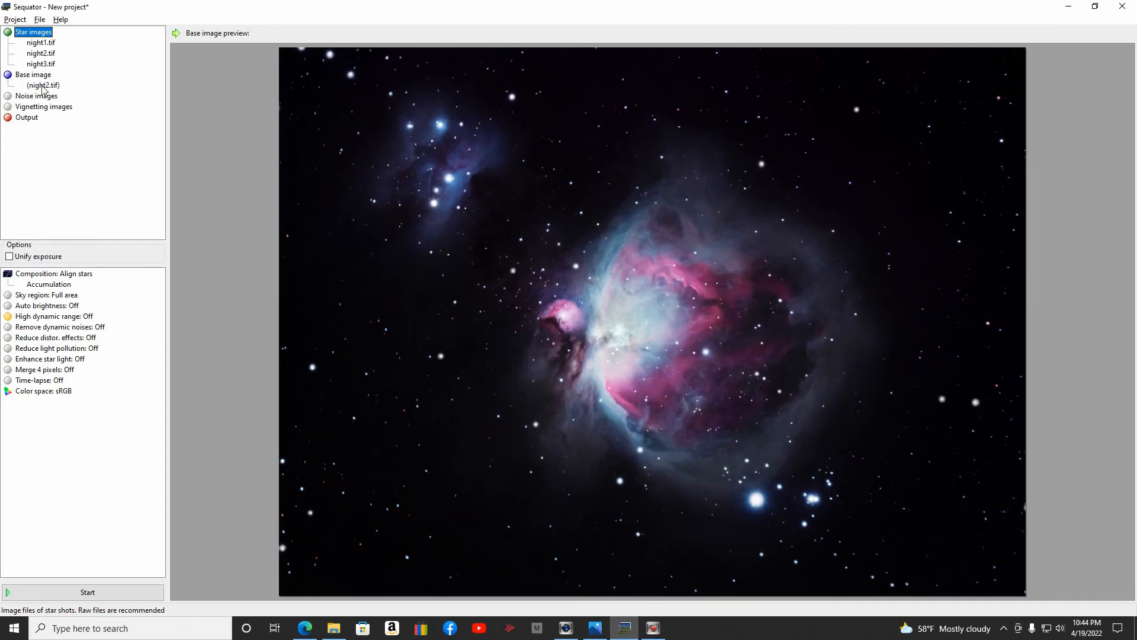
Set the output file to final.tif in the night frames' folder.
click(26, 116)
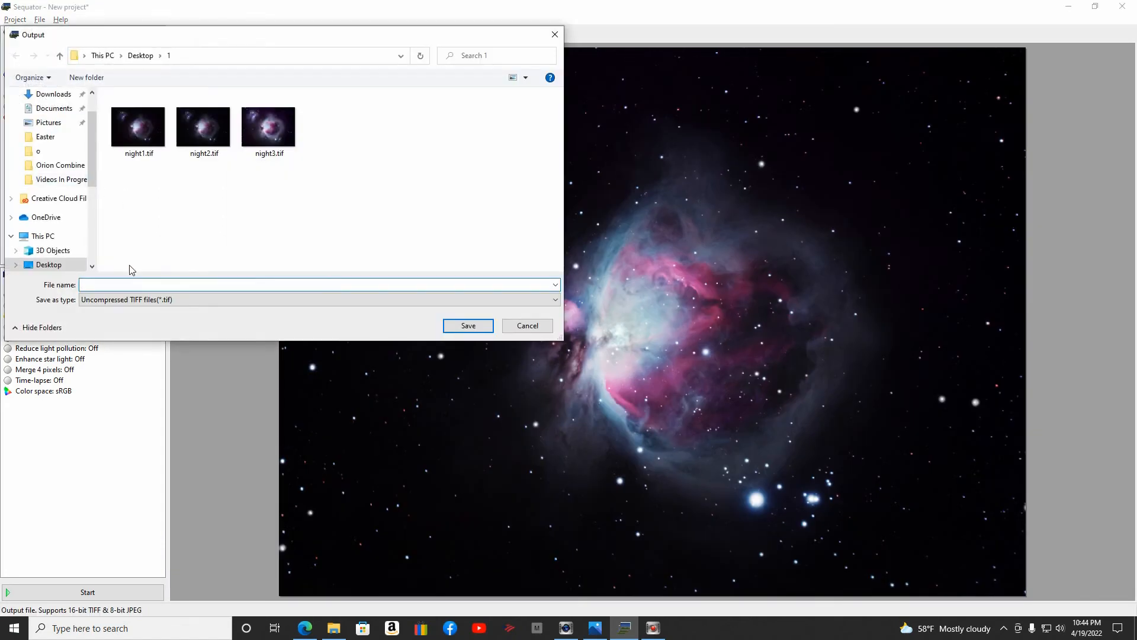
text(fina)
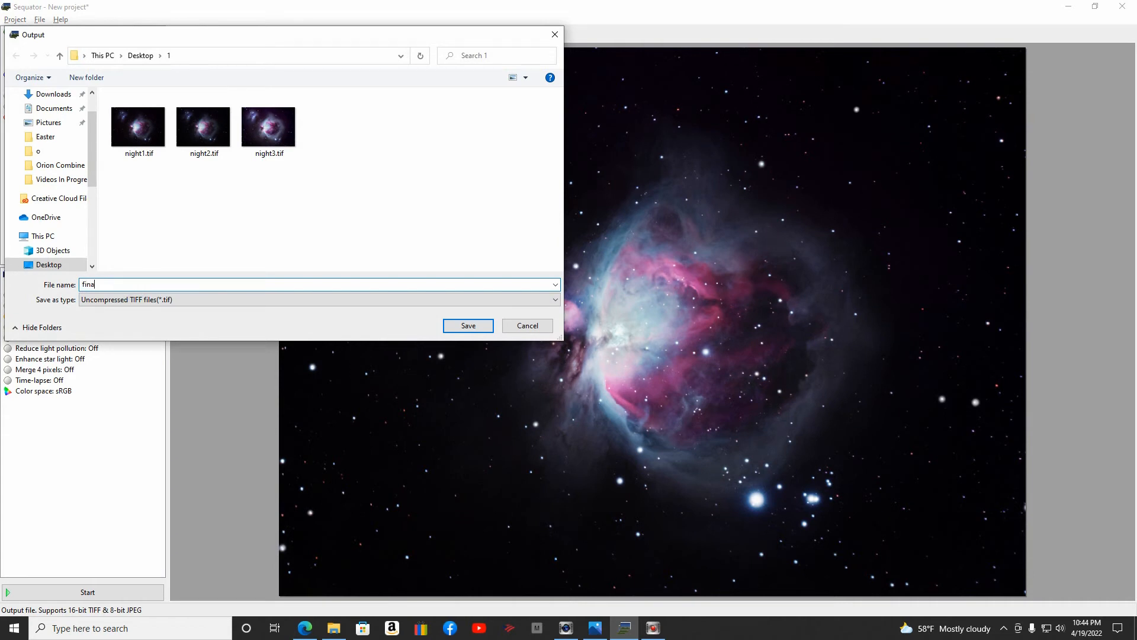
click(462, 325)
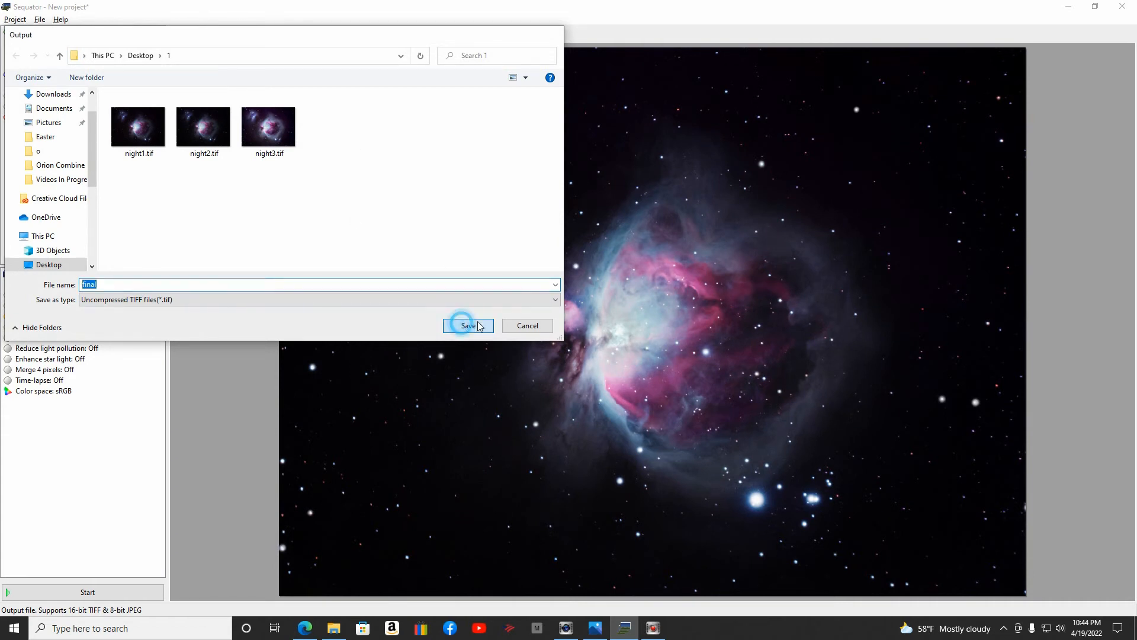
click(467, 325)
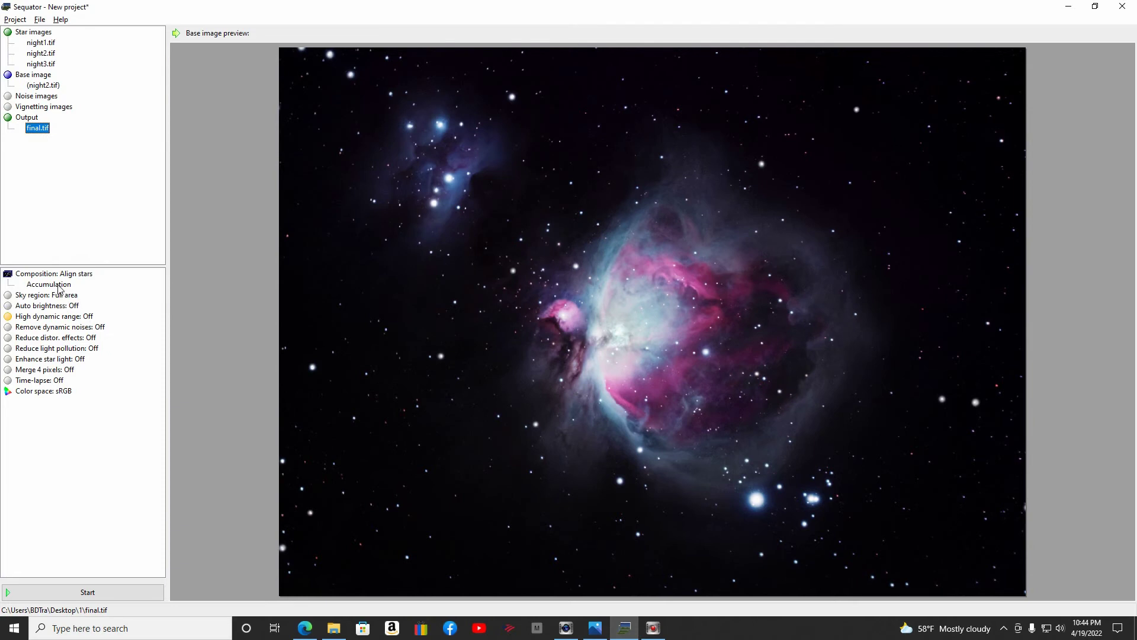
Switch composition from Accumulation to Select best pixels with the slider fully at Strict.
click(49, 284)
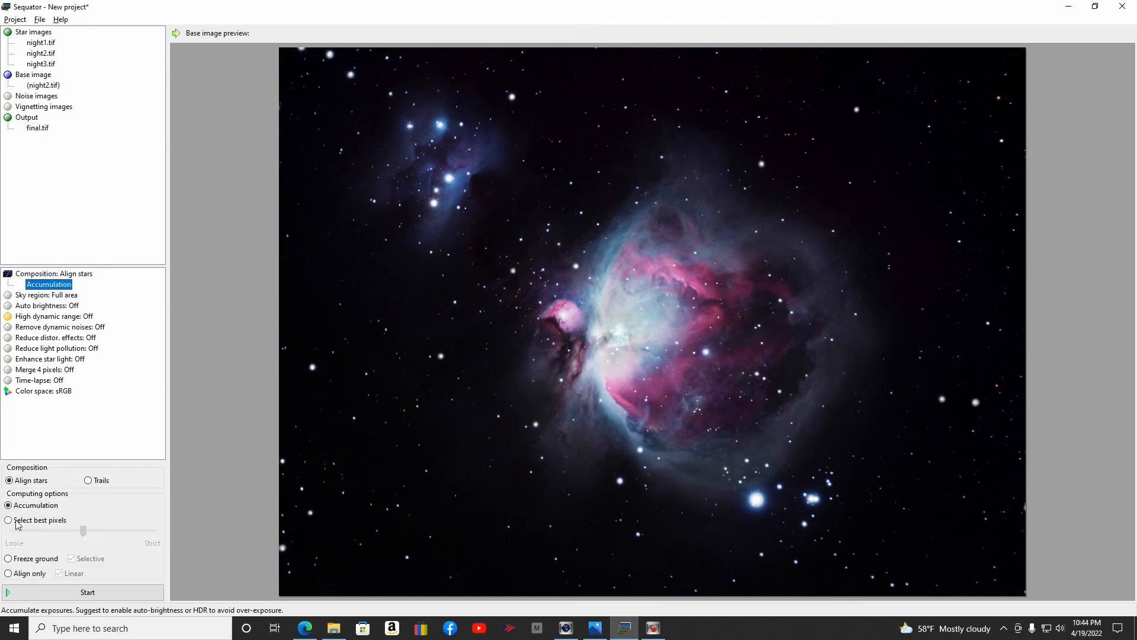
click(7, 520)
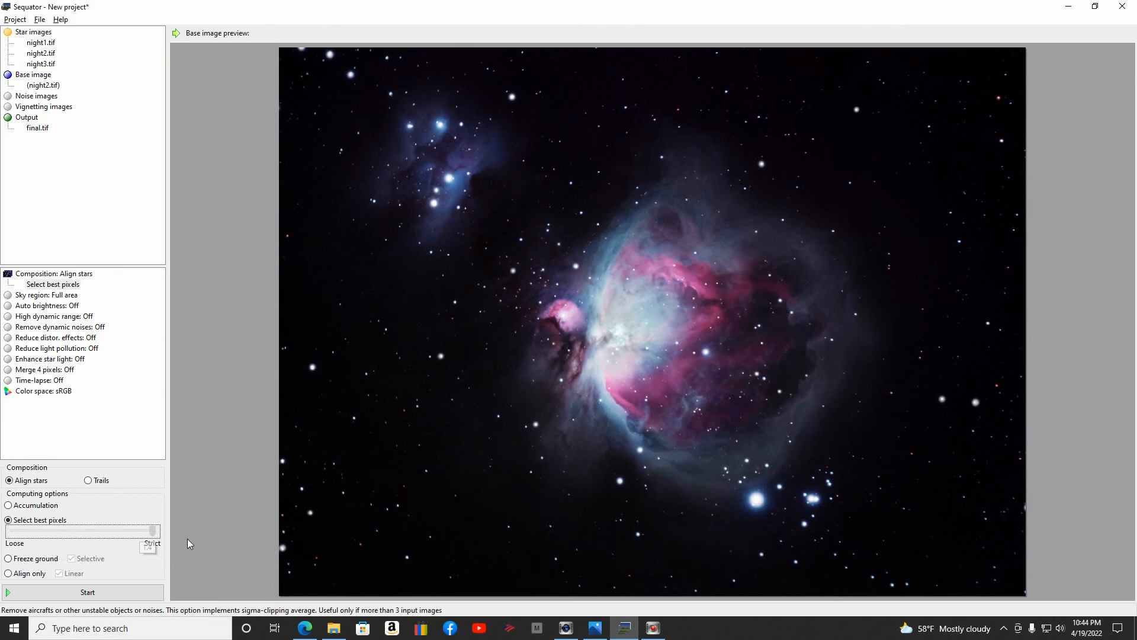
drag(147, 545, 151, 530)
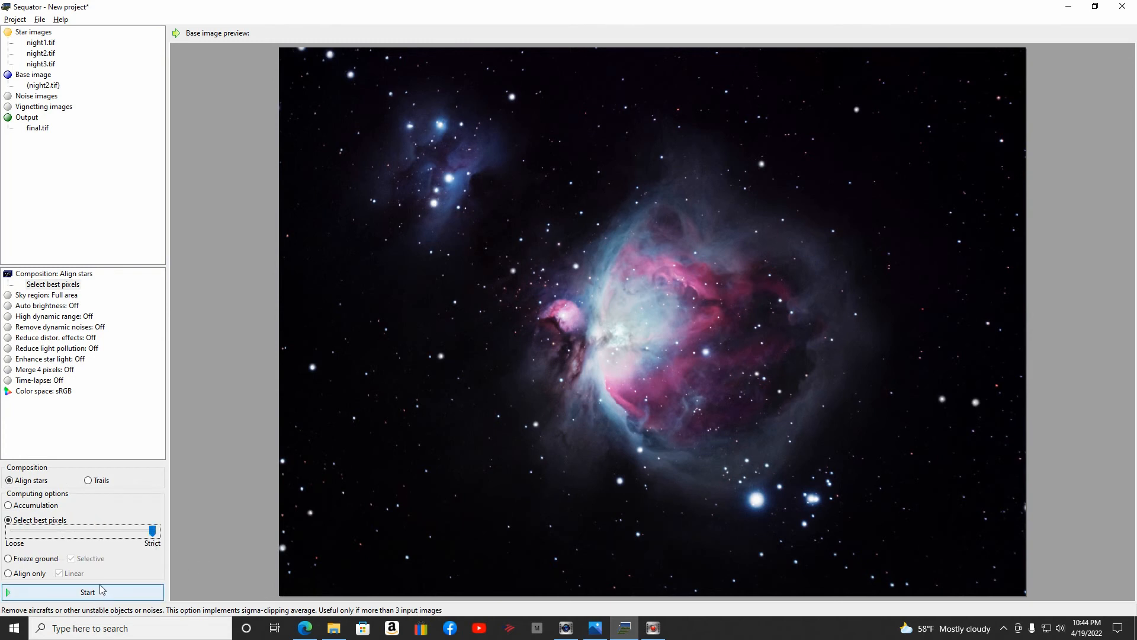
mouse_move(105, 595)
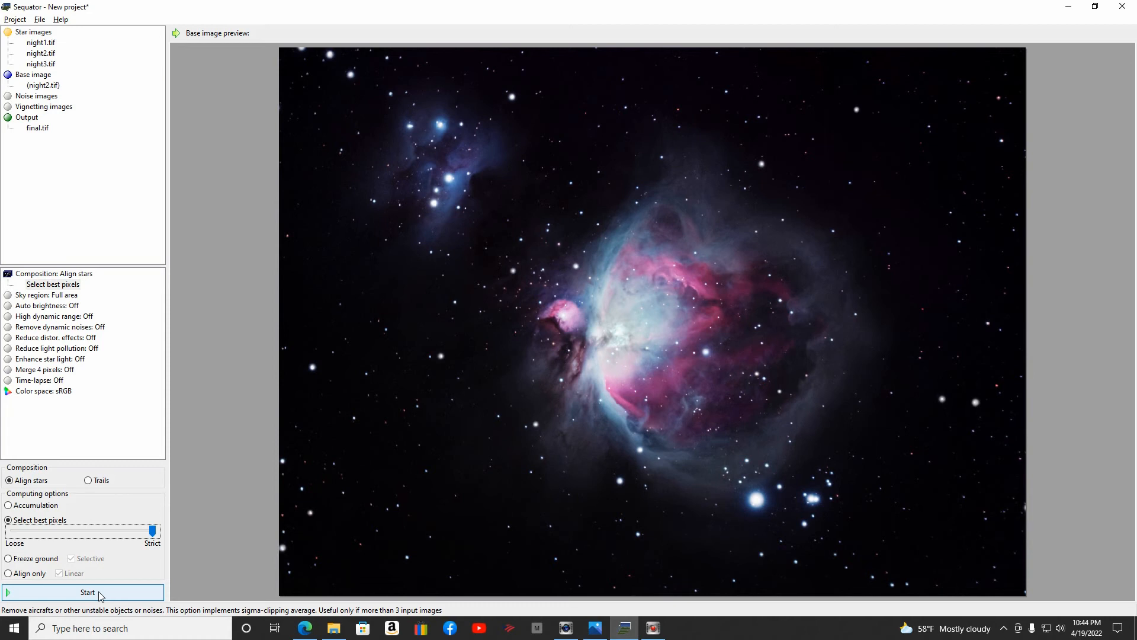
Run the stack to produce final.tif and close the completed processing report.
click(86, 592)
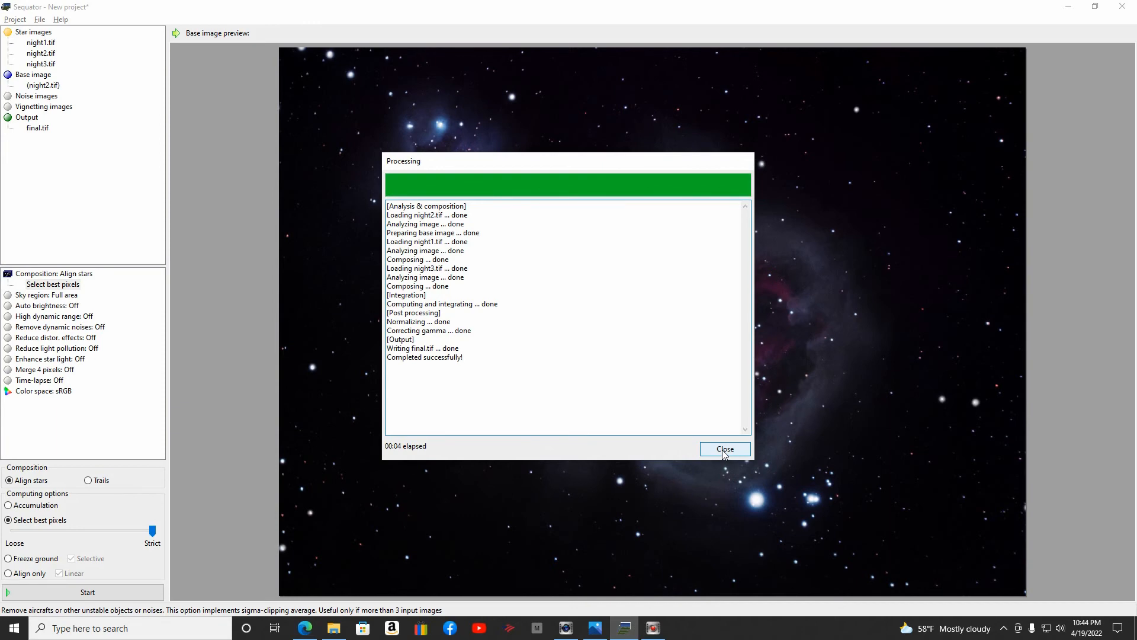
click(725, 449)
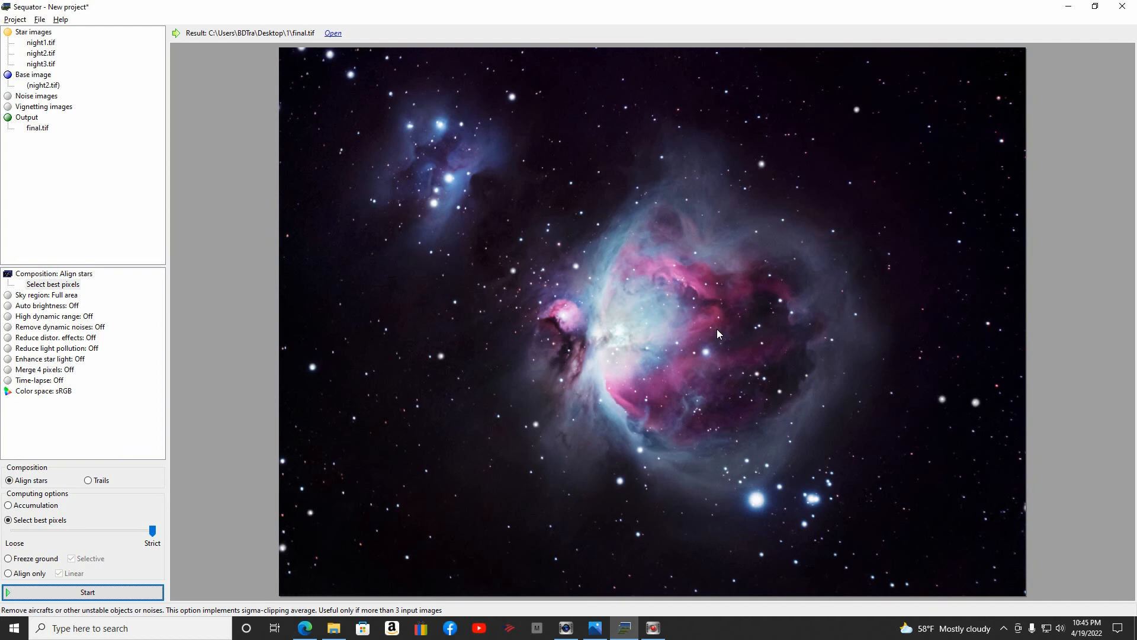
mouse_move(688, 318)
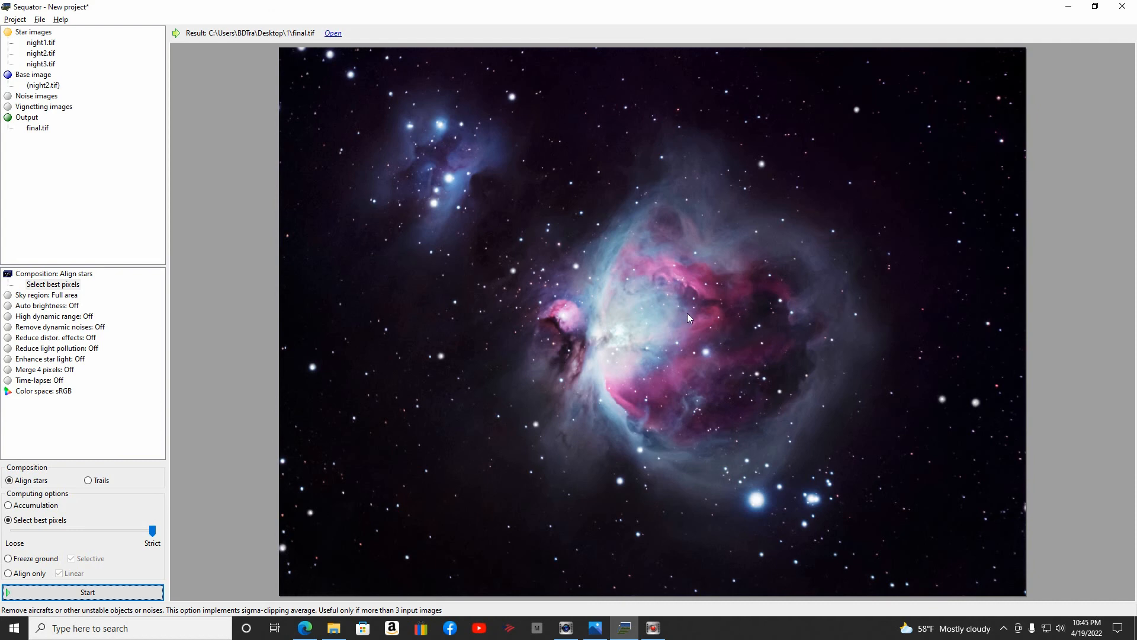